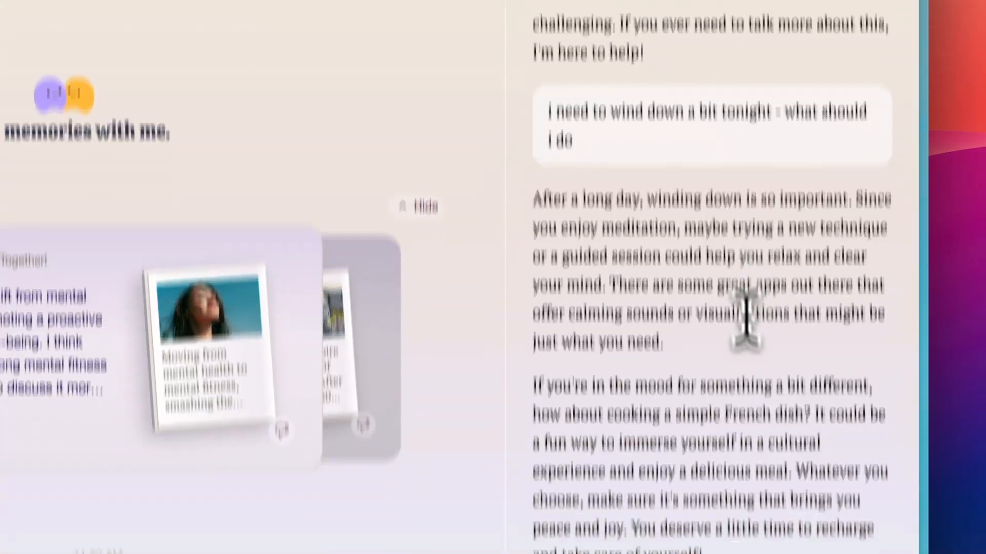
scroll(down, 3)
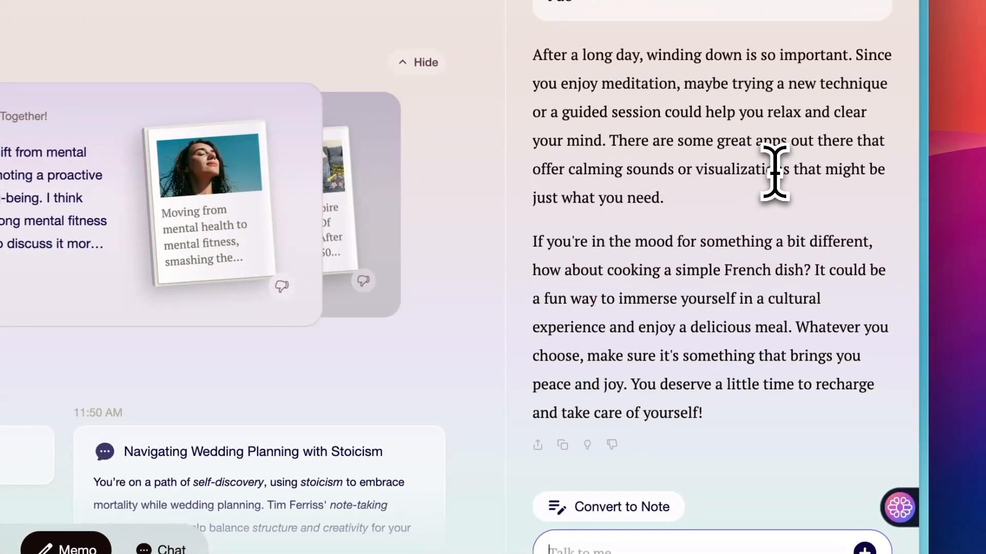
mouse_move(610, 255)
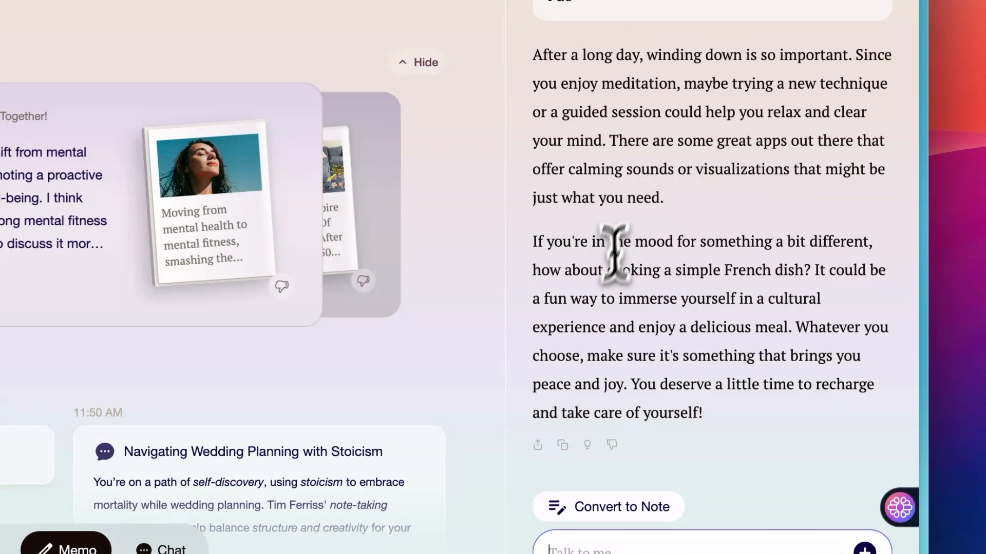
mouse_move(672, 383)
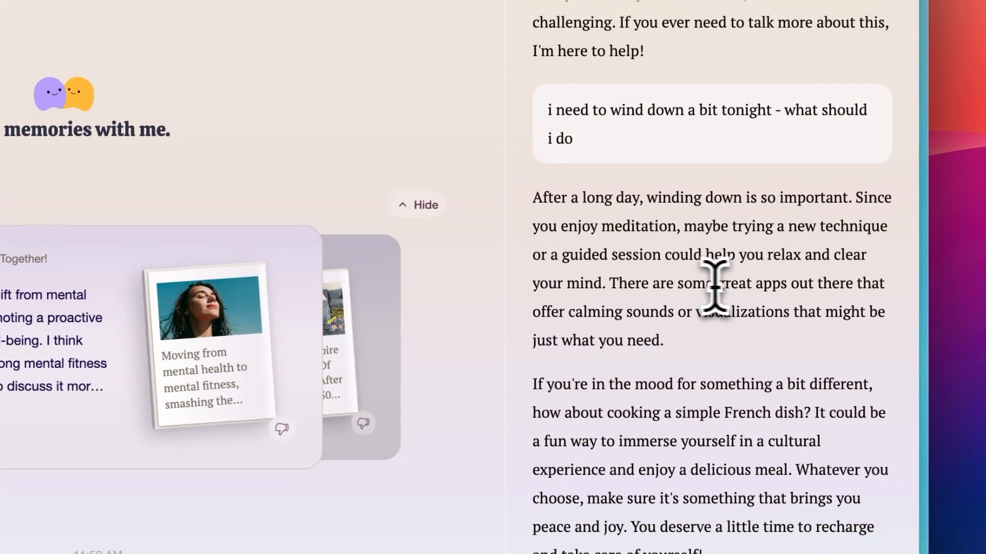
scroll(down, 3)
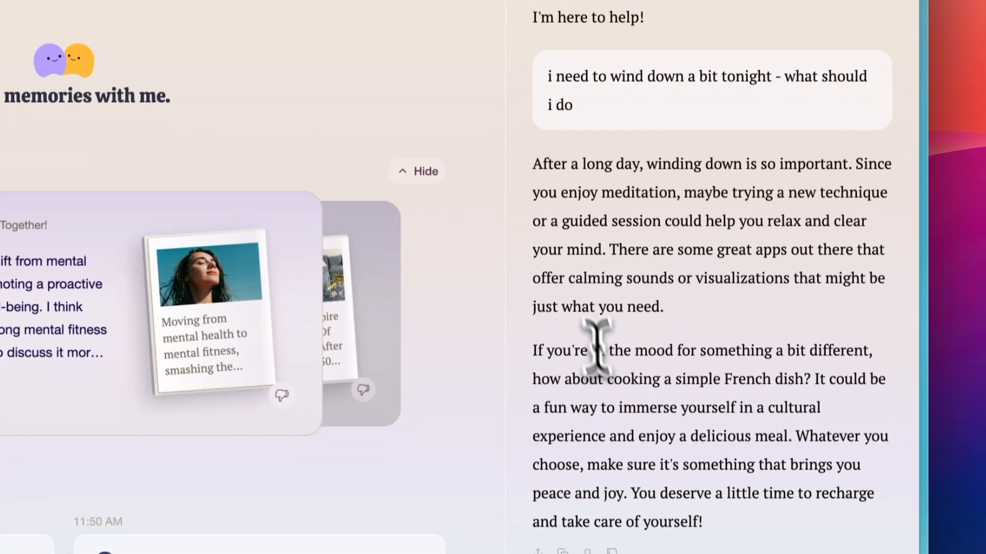